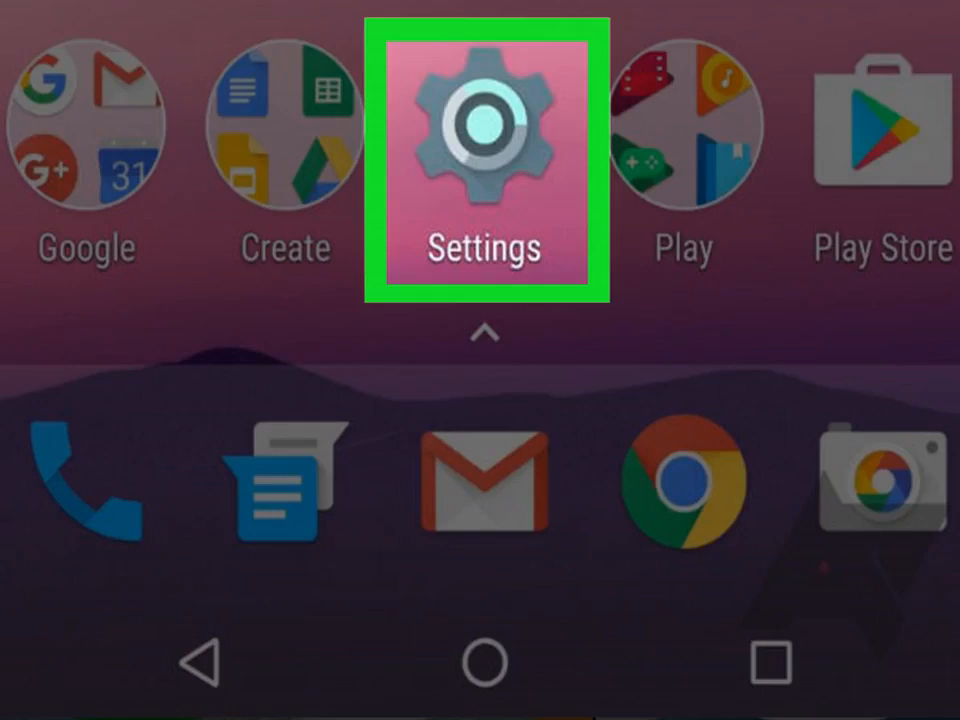
- Reach the Storage overview listing internal storage and the SanDisk SD card
{"action": "left_click", "coordinate": [484, 140]}
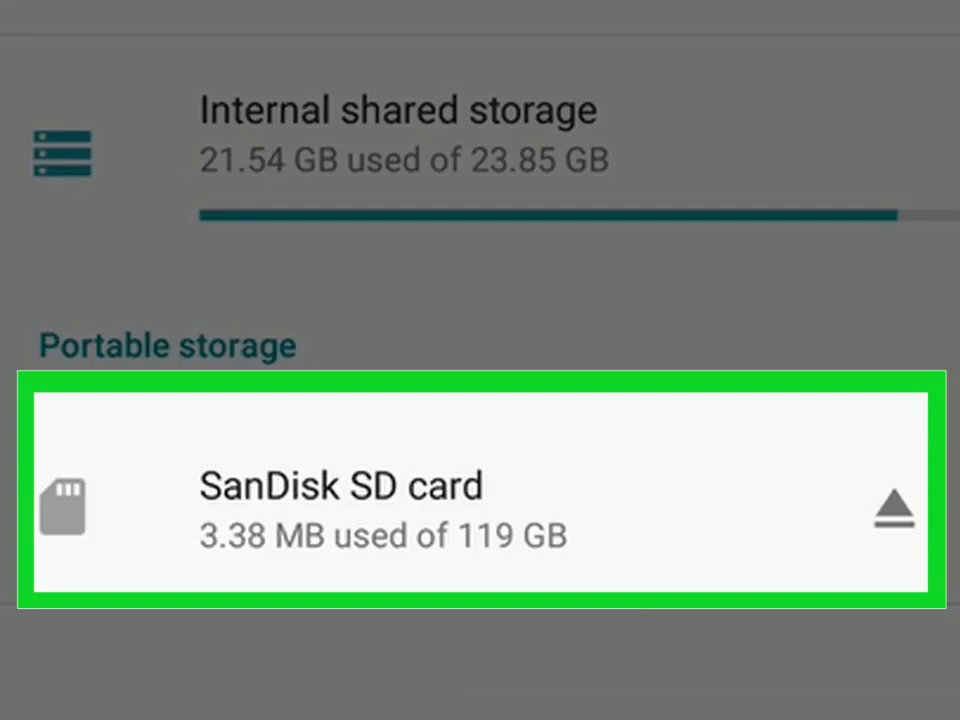
- Show the SanDisk SD card's contents and its overflow options menu
{"action": "left_click", "coordinate": [480, 510]}
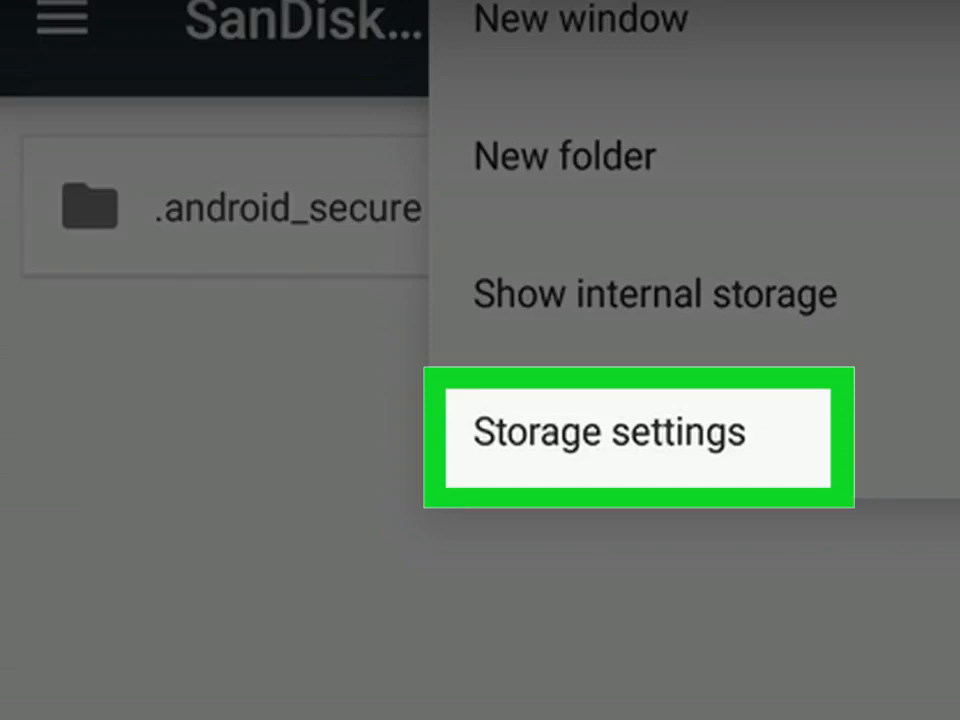
- Choose Format as internal in the SD card's storage settings, reaching Use as internal storage
{"action": "left_click", "coordinate": [636, 432]}
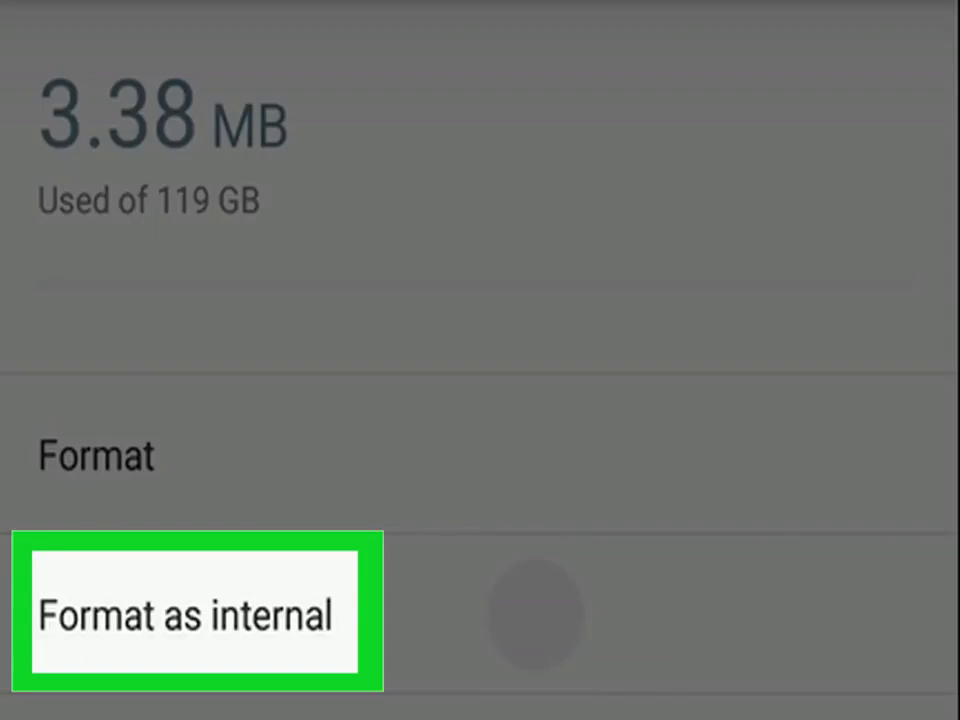
{"action": "left_click", "coordinate": [196, 612]}
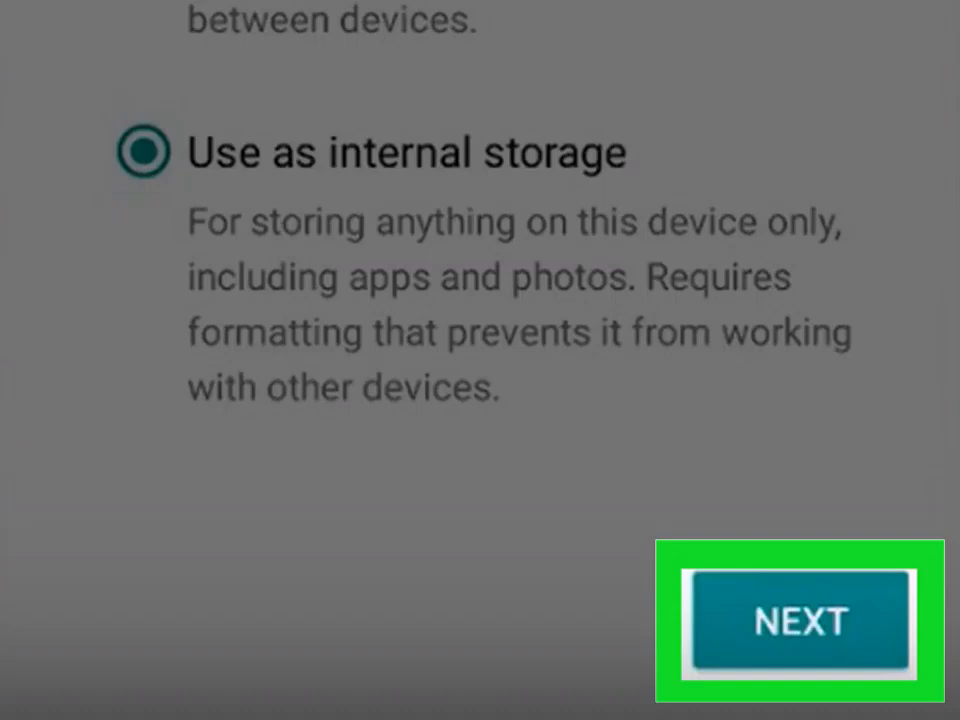